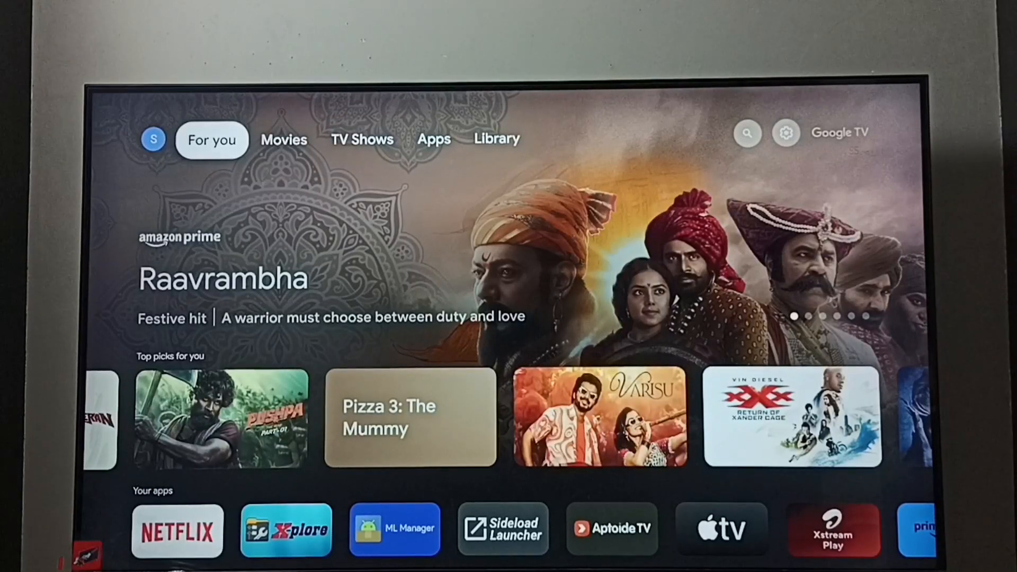
# Go from the home screen through quick settings into the full device Settings
pyautogui.click(746, 132)
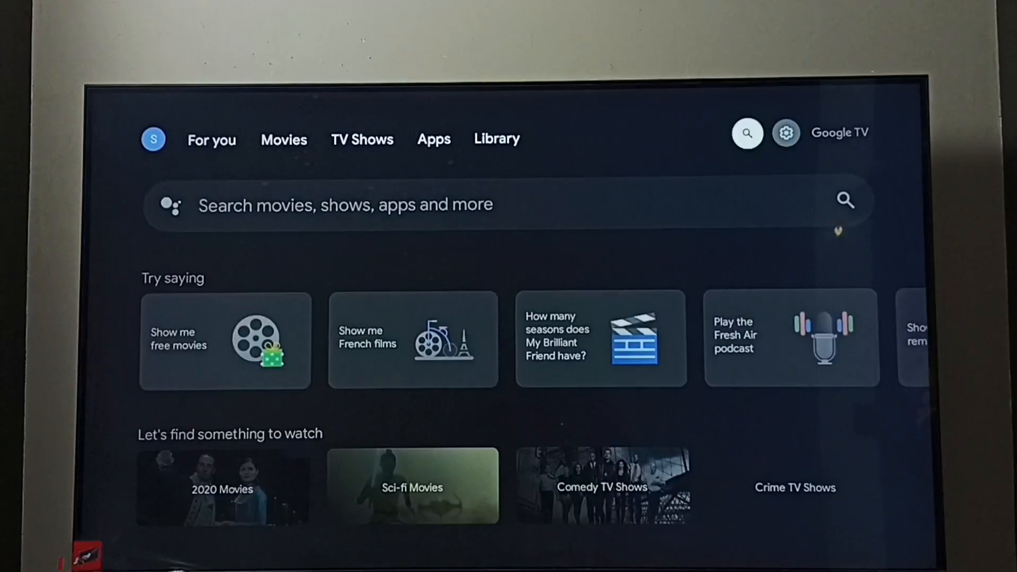
pyautogui.click(785, 133)
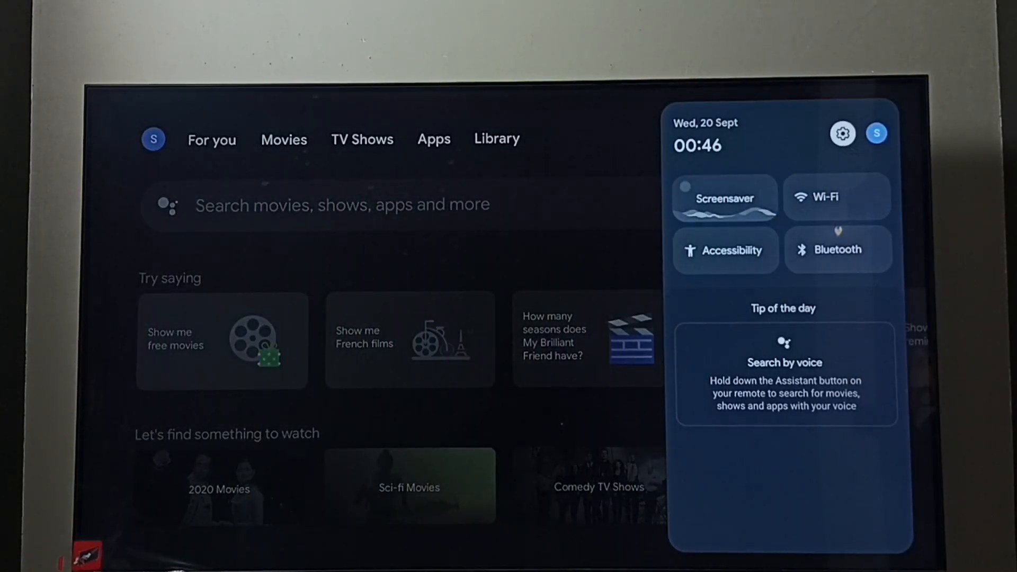
pyautogui.click(841, 134)
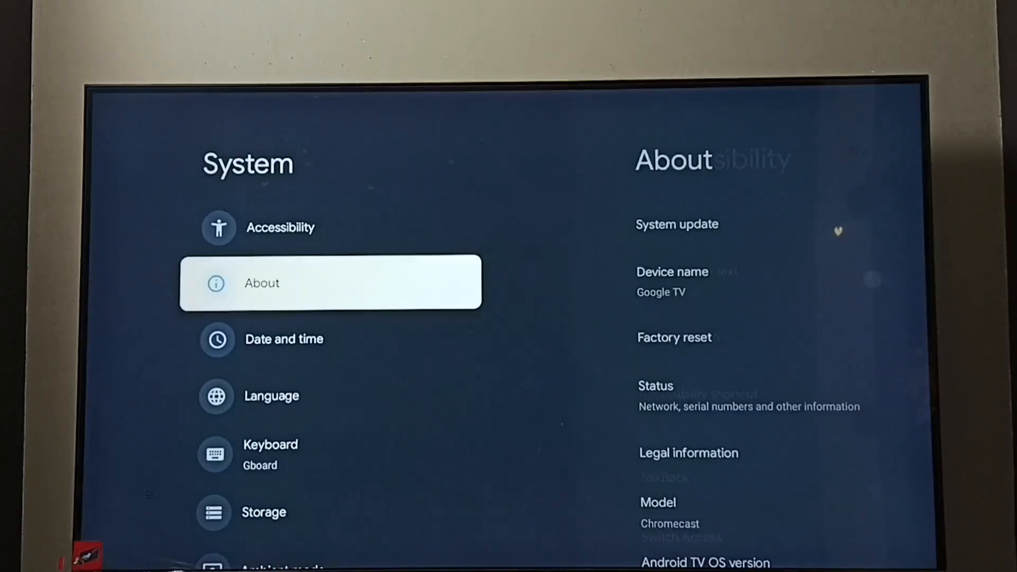
# Open About and repeatedly select the Android TV OS build to unlock developer mode
pyautogui.click(330, 282)
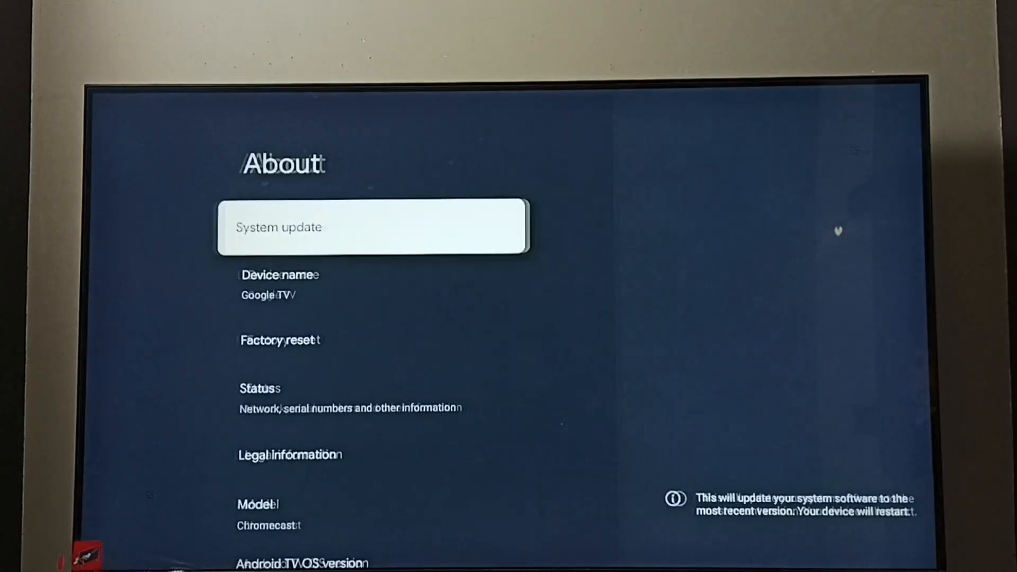
pyautogui.scroll(-3)
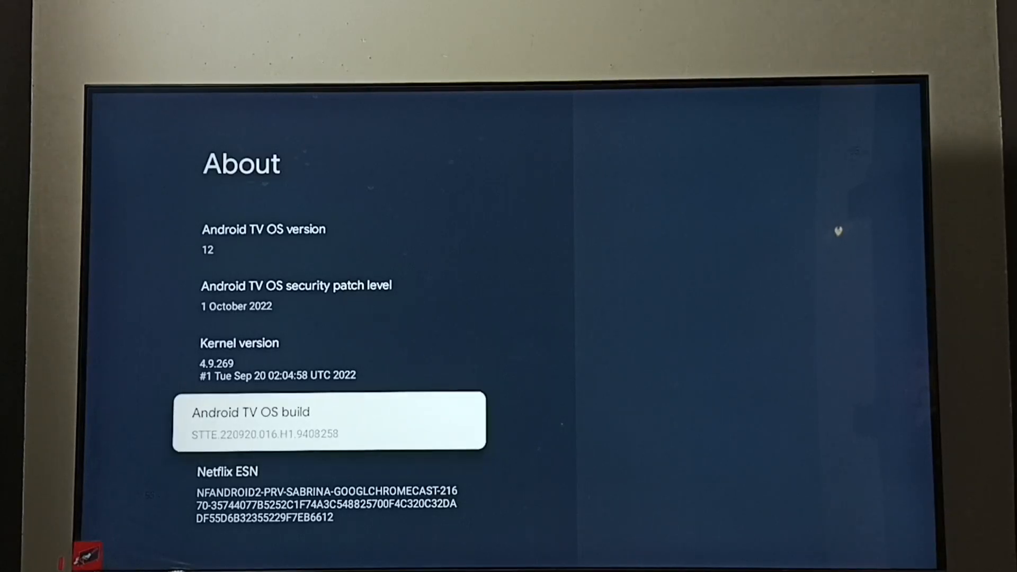
pyautogui.click(330, 420)
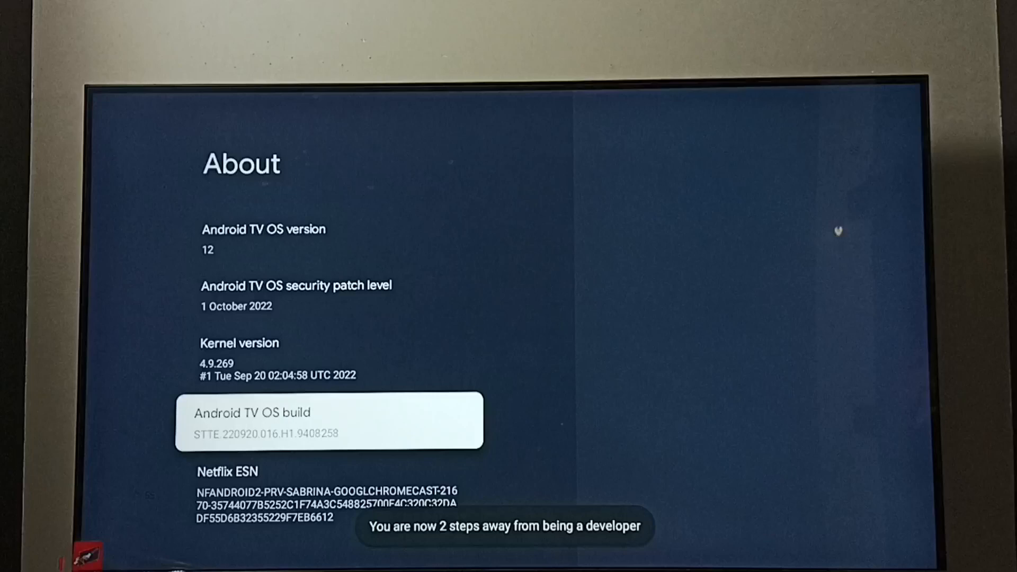
pyautogui.click(329, 420)
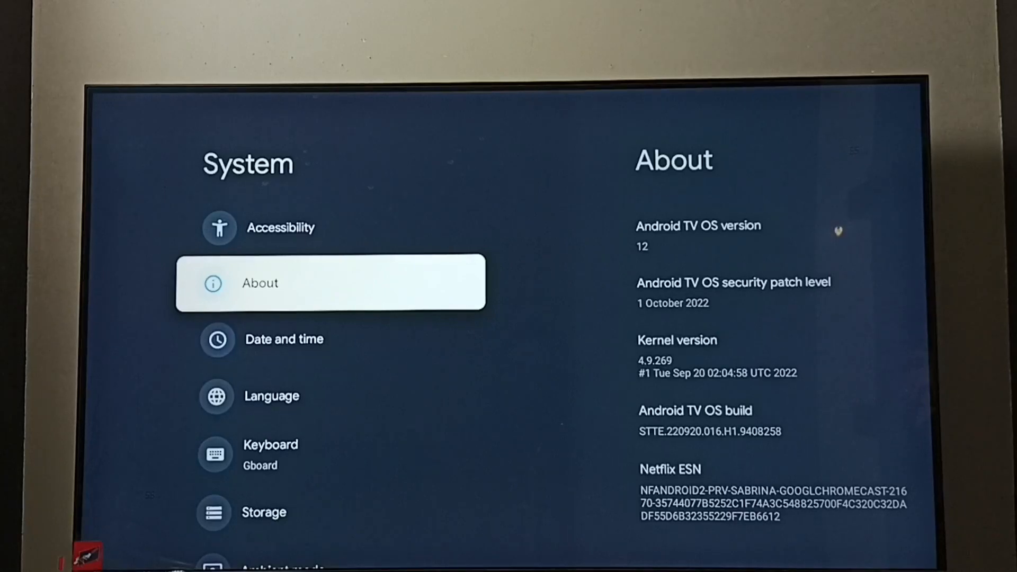
# Scroll down through Developer options to the Debugging section
pyautogui.scroll(-3)
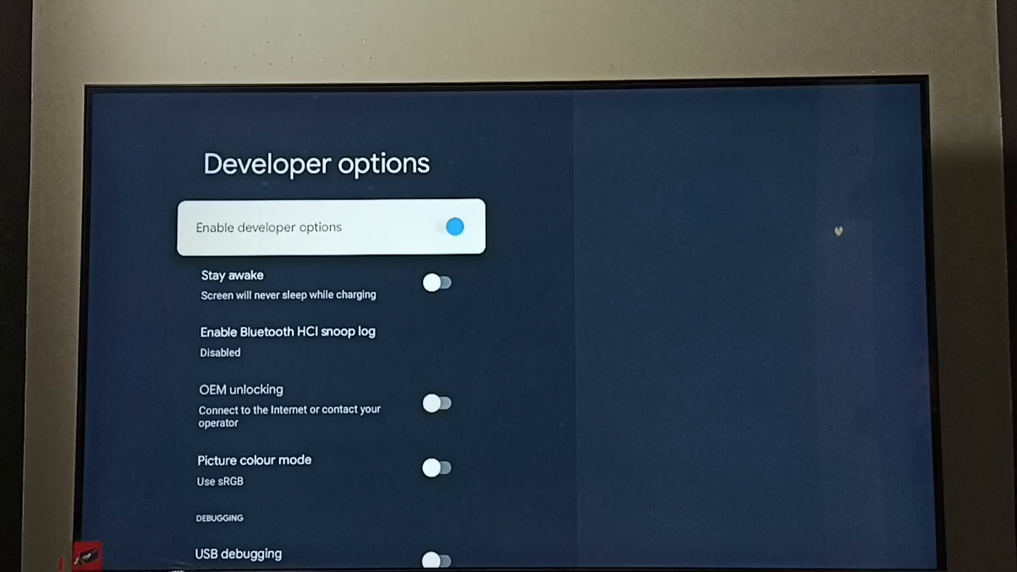
pyautogui.scroll(-3)
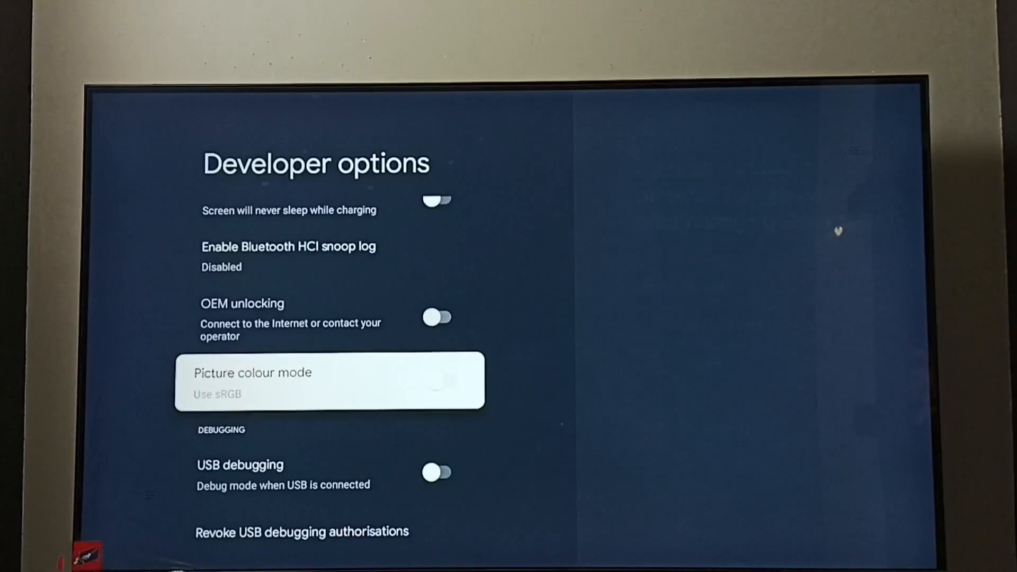
pyautogui.scroll(-3)
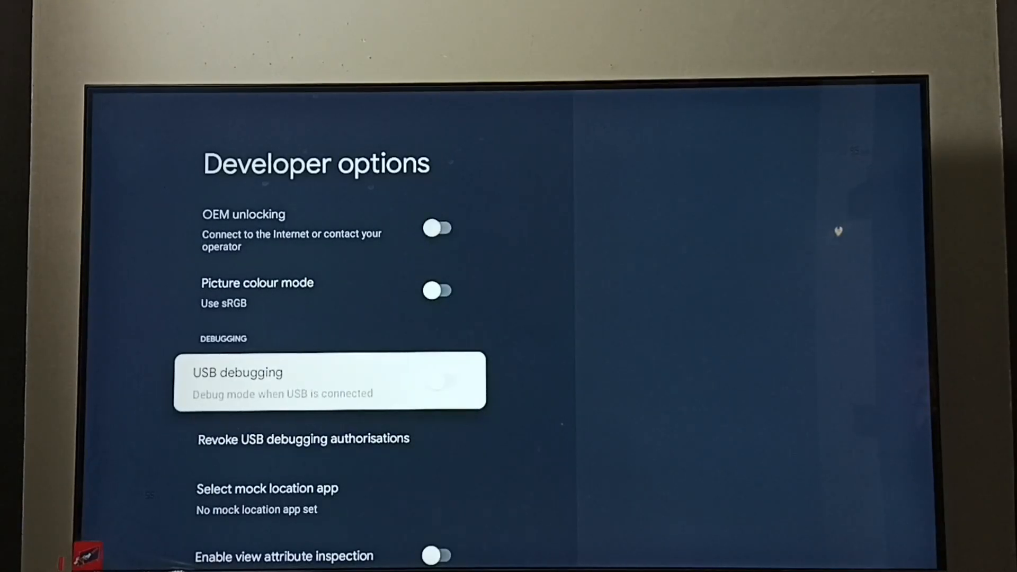
pyautogui.scroll(-3)
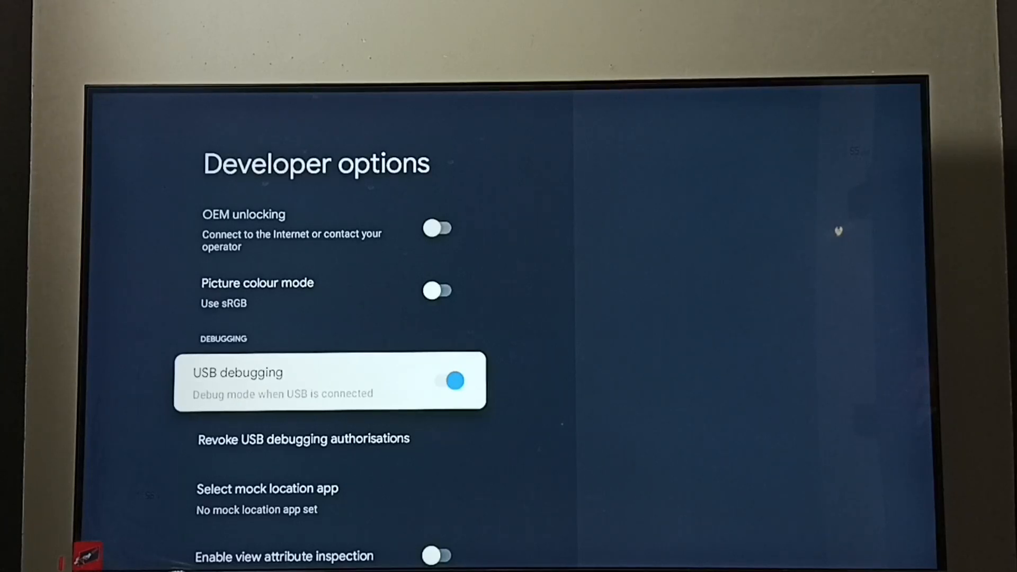
# Scroll to the USB debugging toggle in Developer options
pyautogui.scroll(-3)
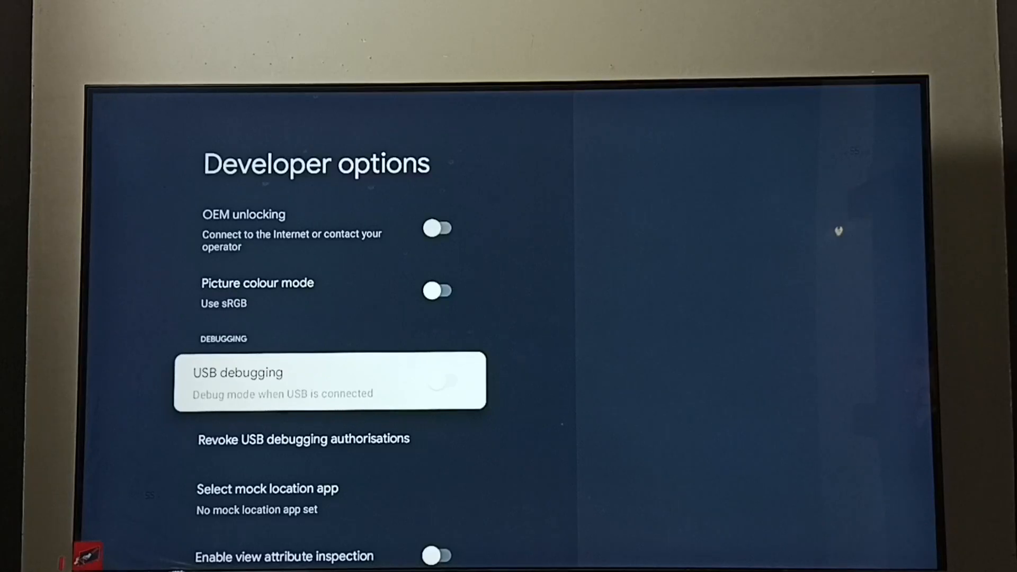
# Scroll to the top and switch off Enable developer options
pyautogui.scroll(3)
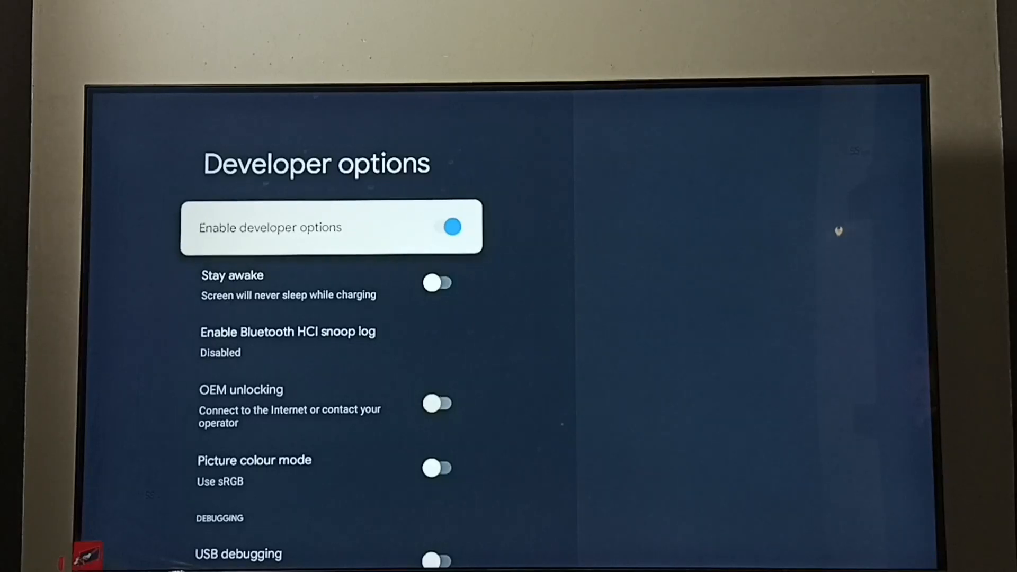
pyautogui.click(451, 227)
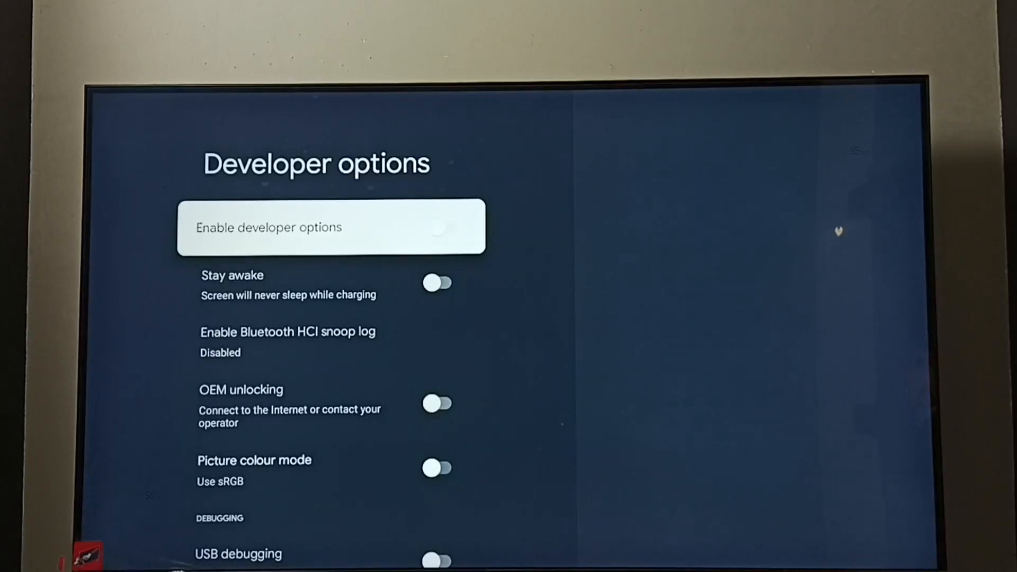